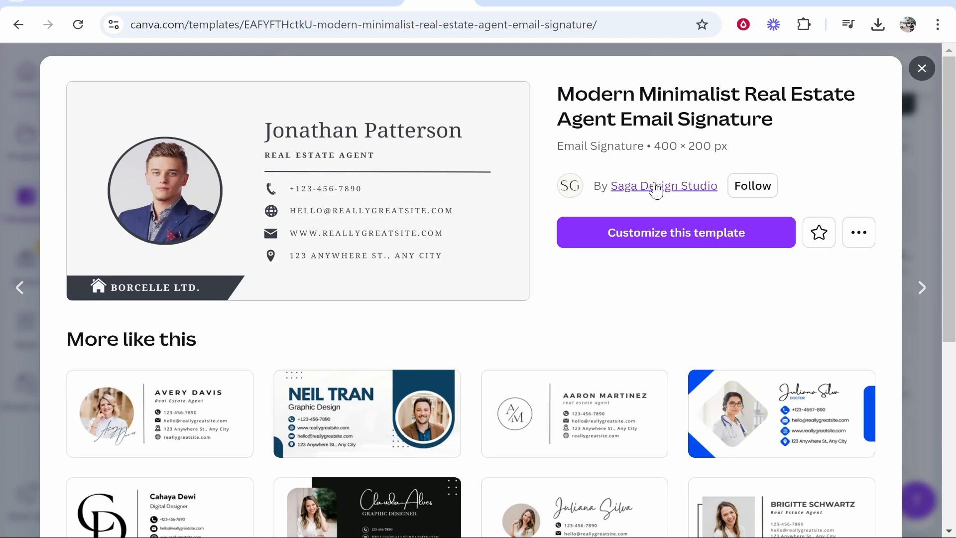
mouse_move(689, 141)
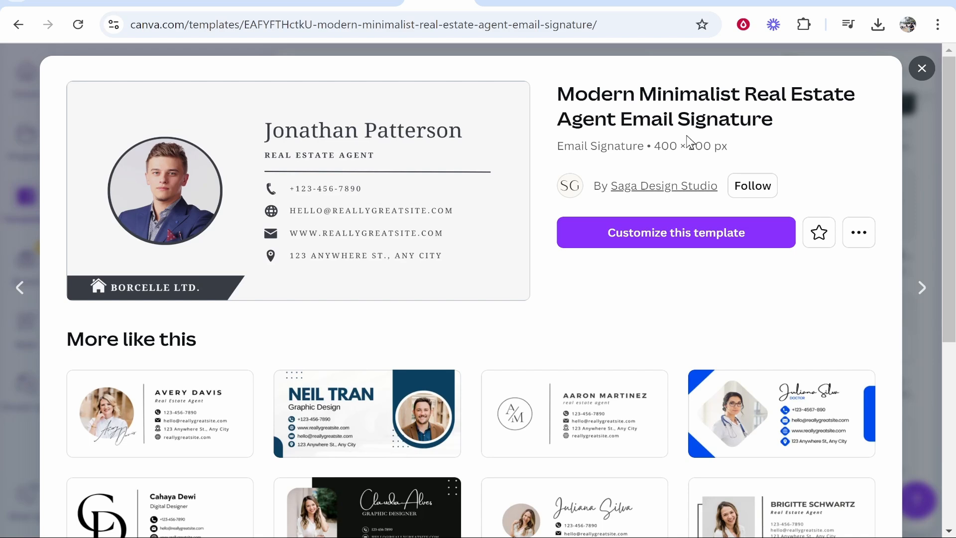
mouse_move(873, 44)
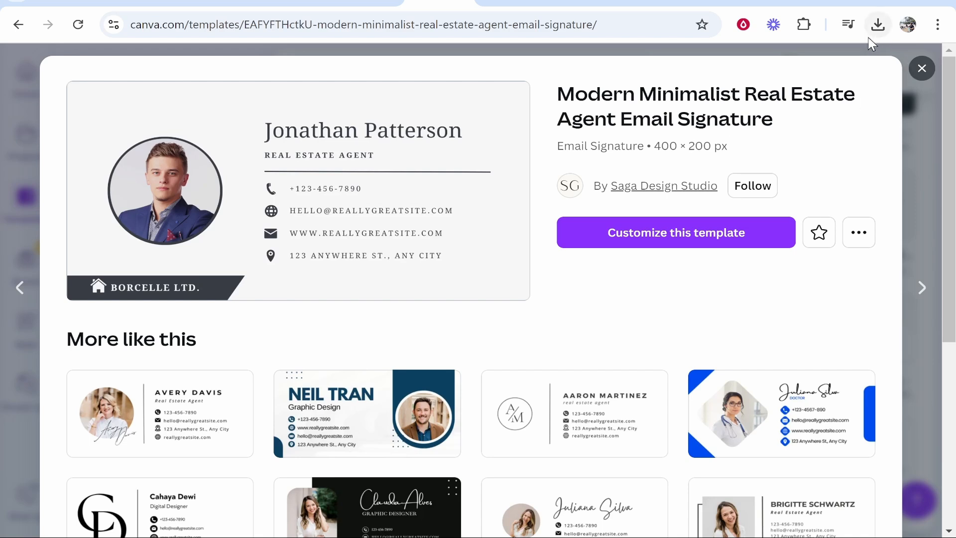
Preview a previously downloaded signature image alongside the high-resolution one, then dismiss the viewer.
click(878, 24)
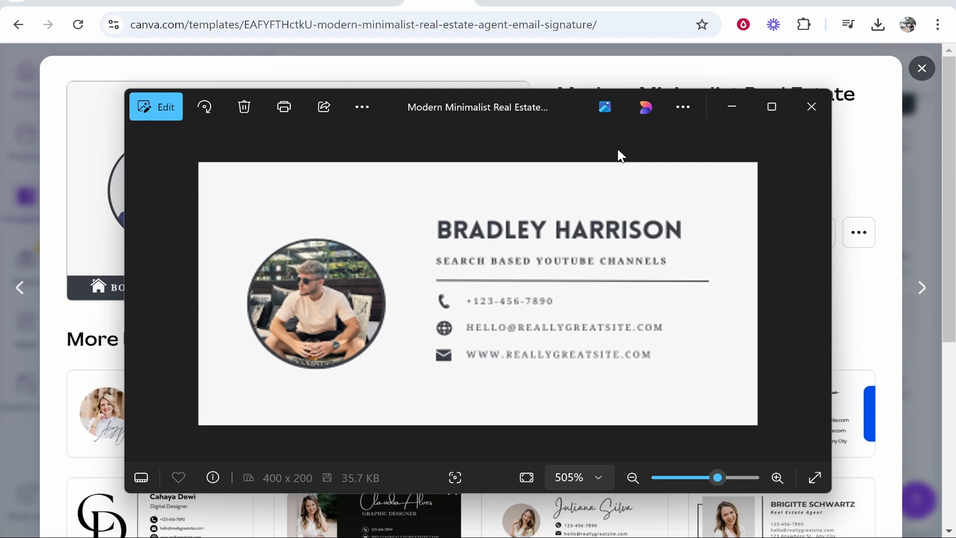
click(811, 107)
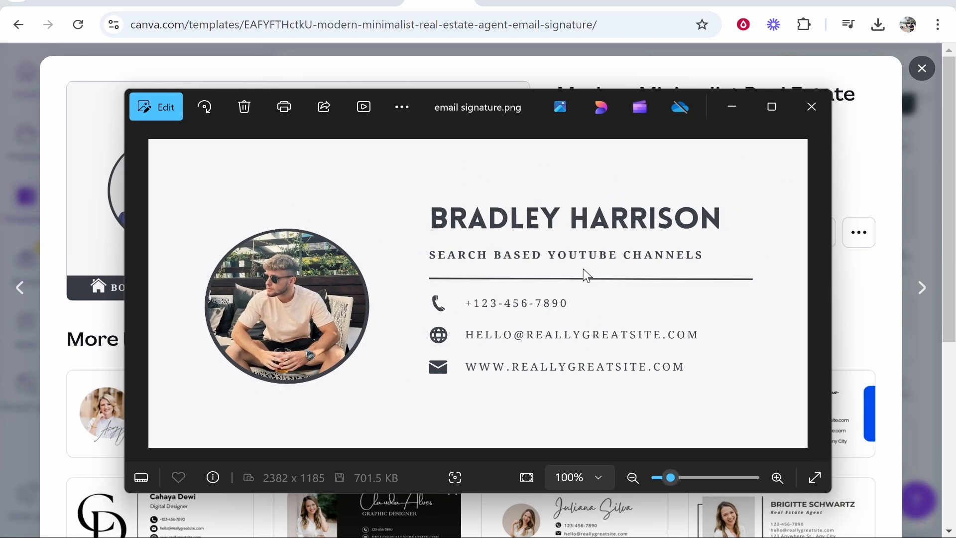
mouse_move(737, 89)
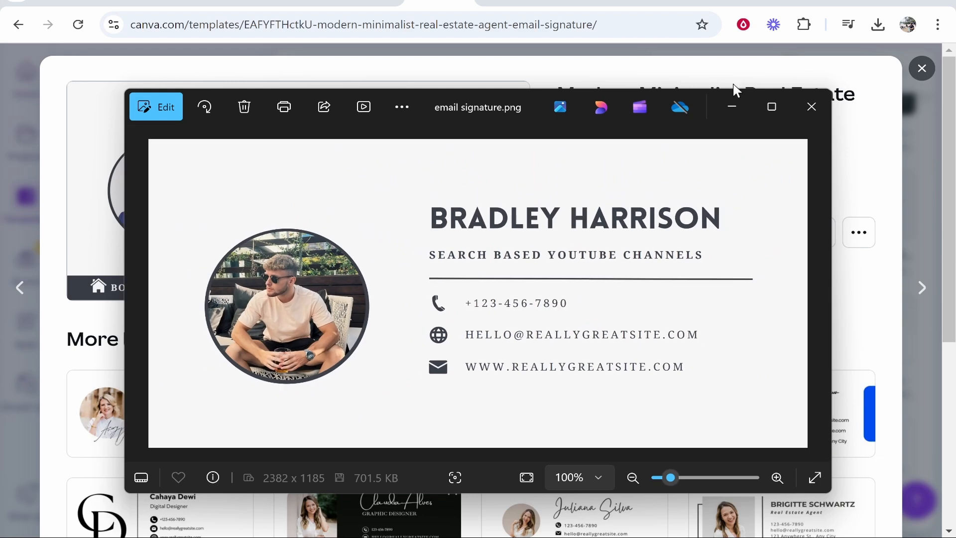
click(811, 107)
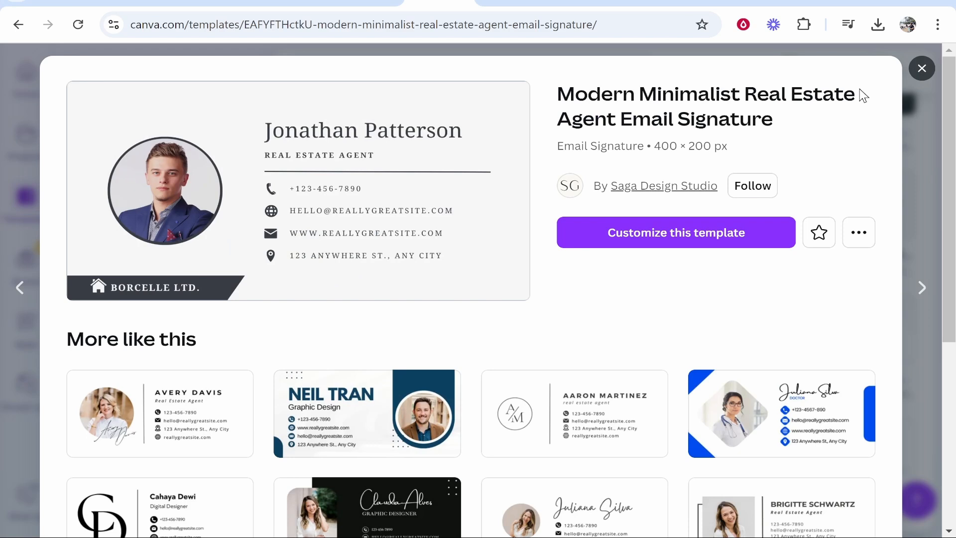
Open the Jonathan Patterson real estate template for editing and download it as a 400 × 200 PNG.
click(676, 232)
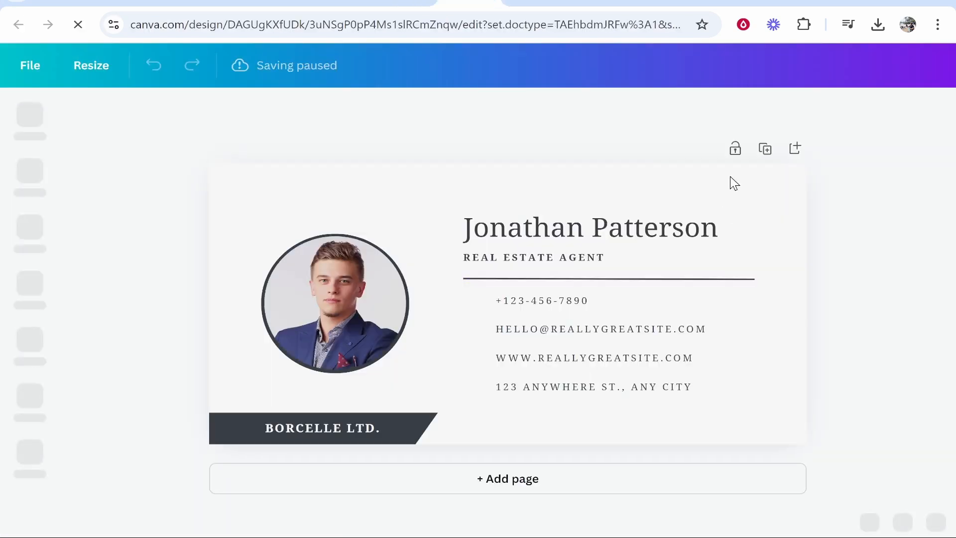
click(919, 66)
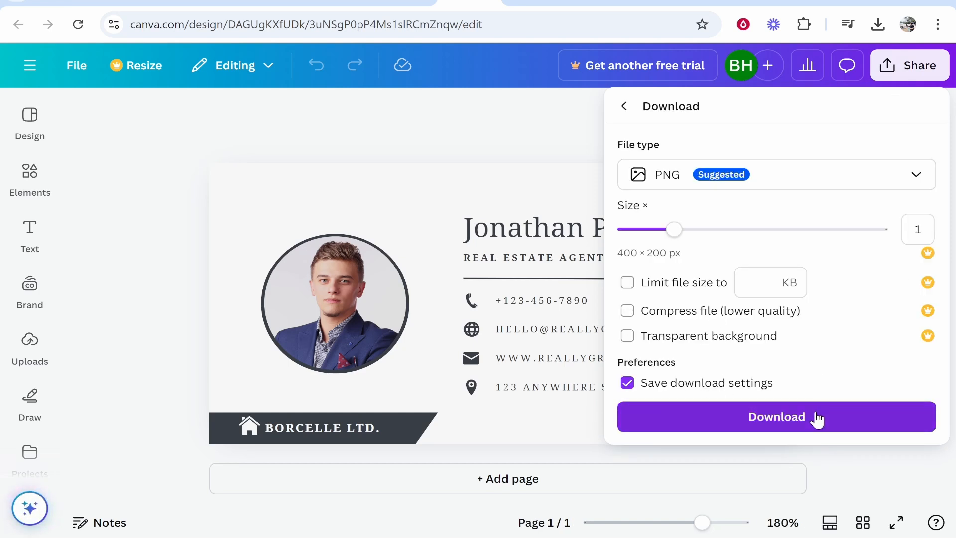
click(776, 416)
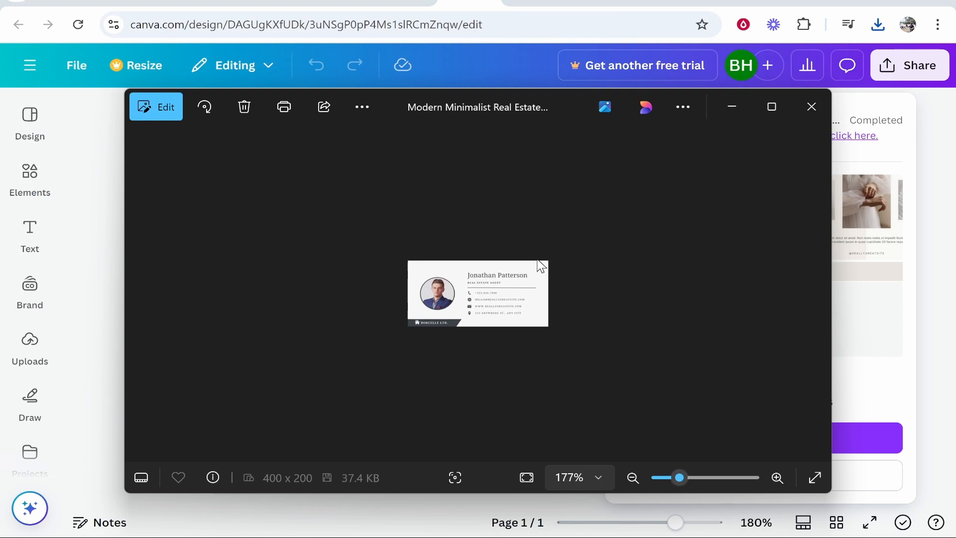
click(812, 106)
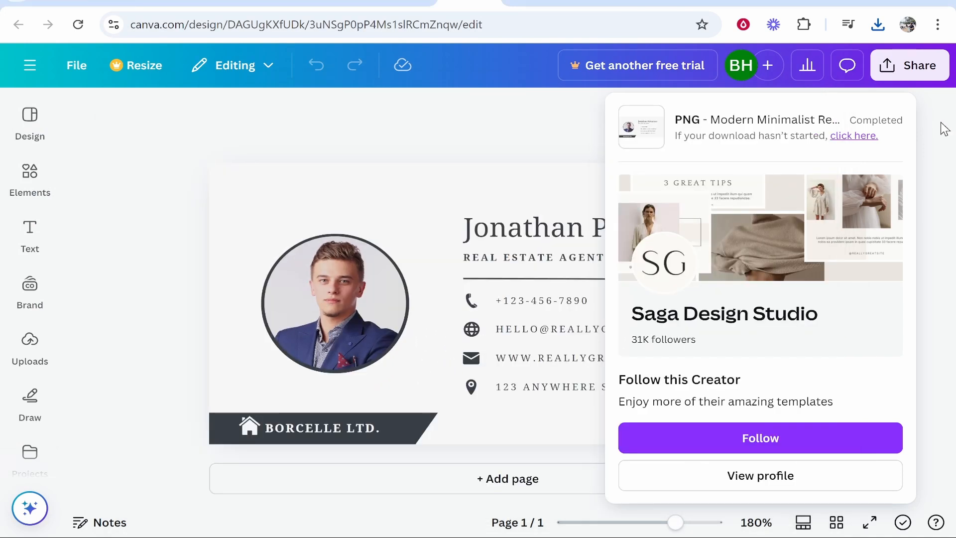
Download the signature design as a PDF Standard file saved into Downloads.
click(919, 66)
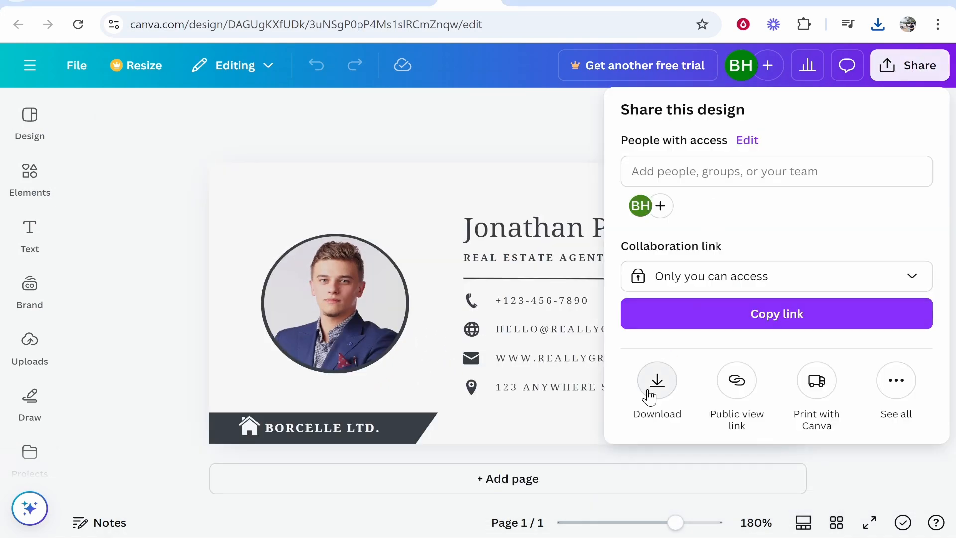
click(656, 379)
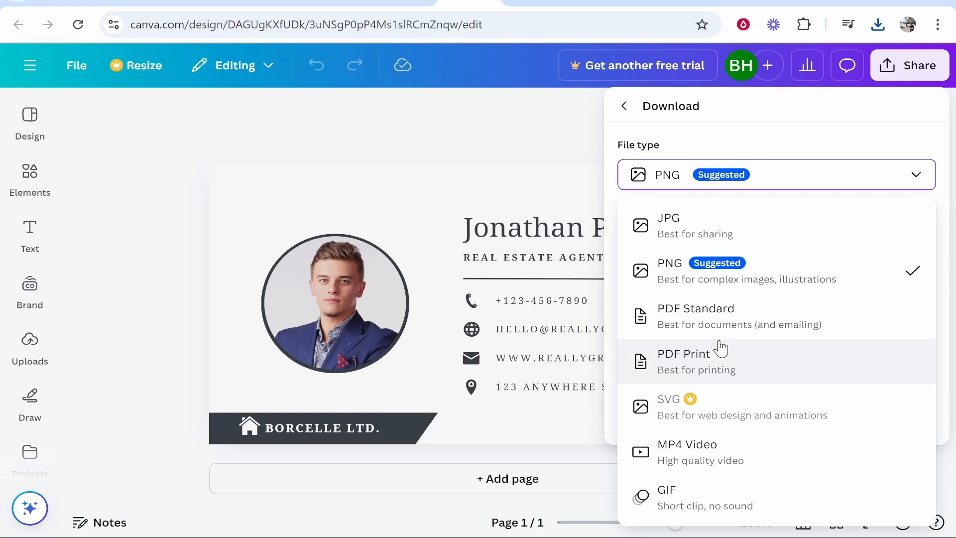
click(696, 316)
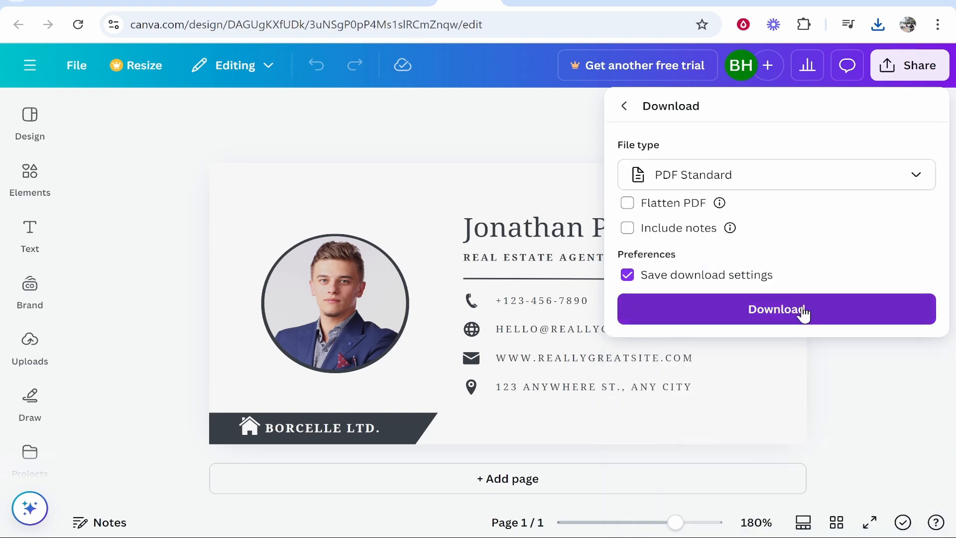
click(776, 309)
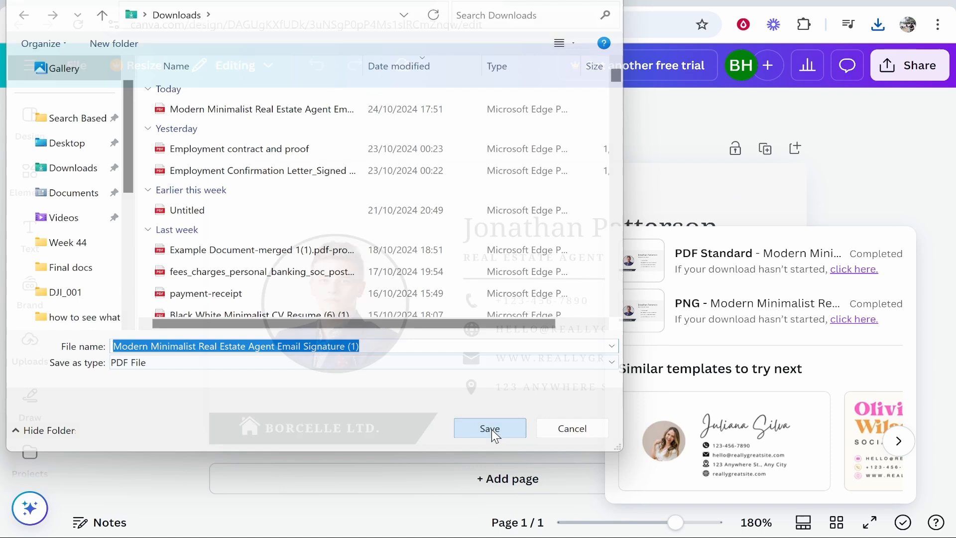
click(490, 428)
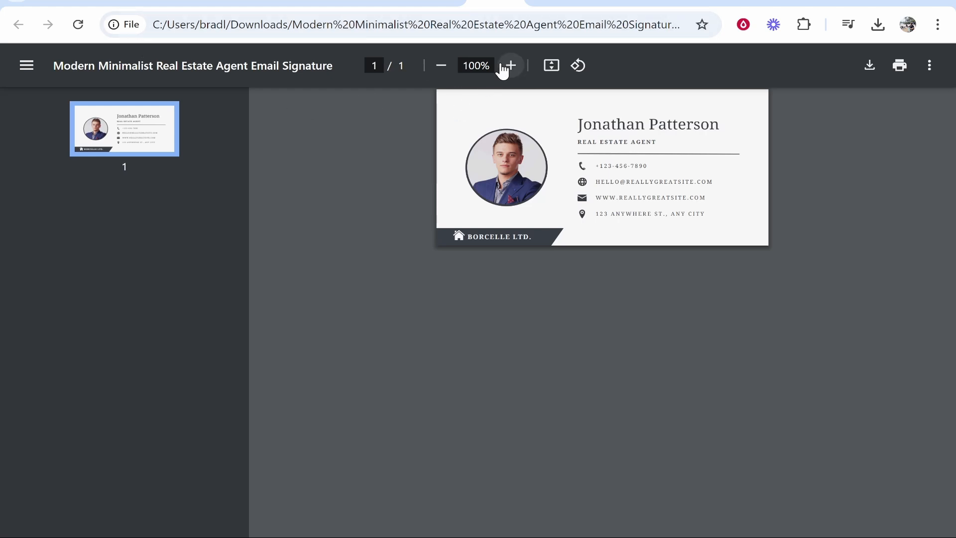
Zoom the signature PDF to 250% and settle back at 200% so it fills the page.
click(510, 66)
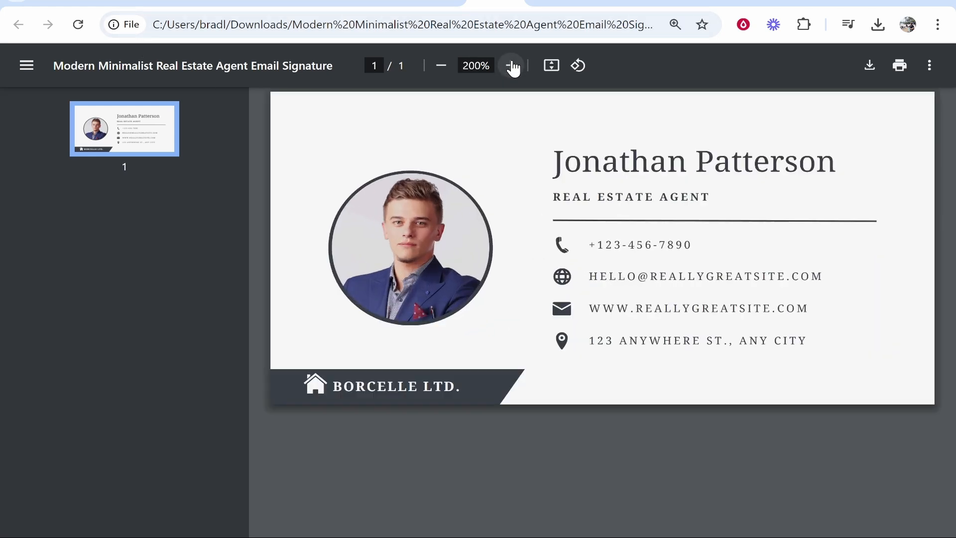
click(511, 66)
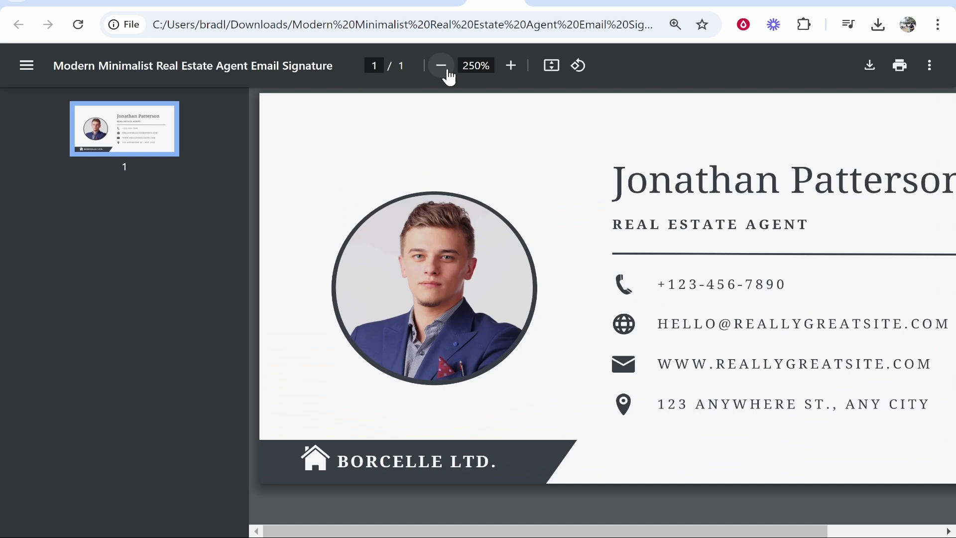
click(442, 65)
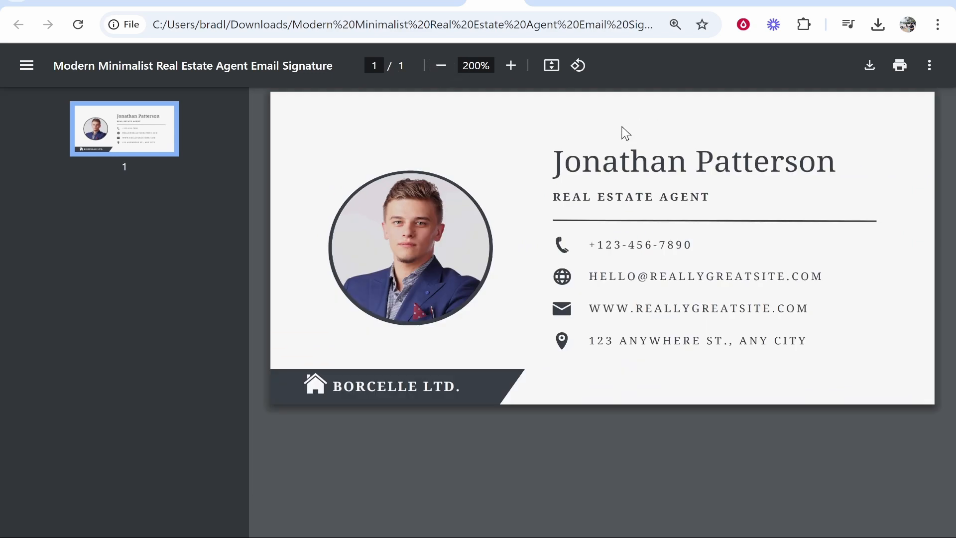
mouse_move(518, 110)
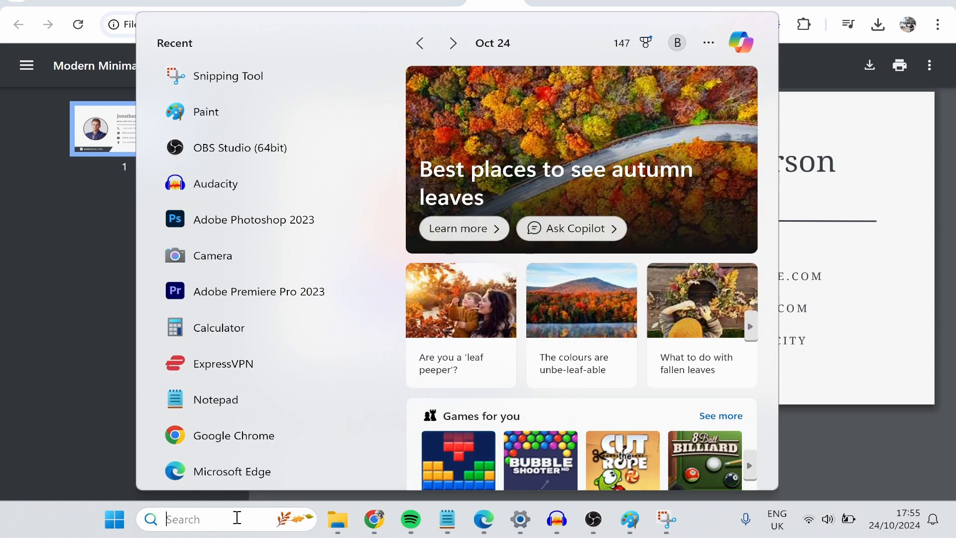
Launch Snipping Tool, capture the enlarged signature and save it as a PNG in Downloads.
click(229, 75)
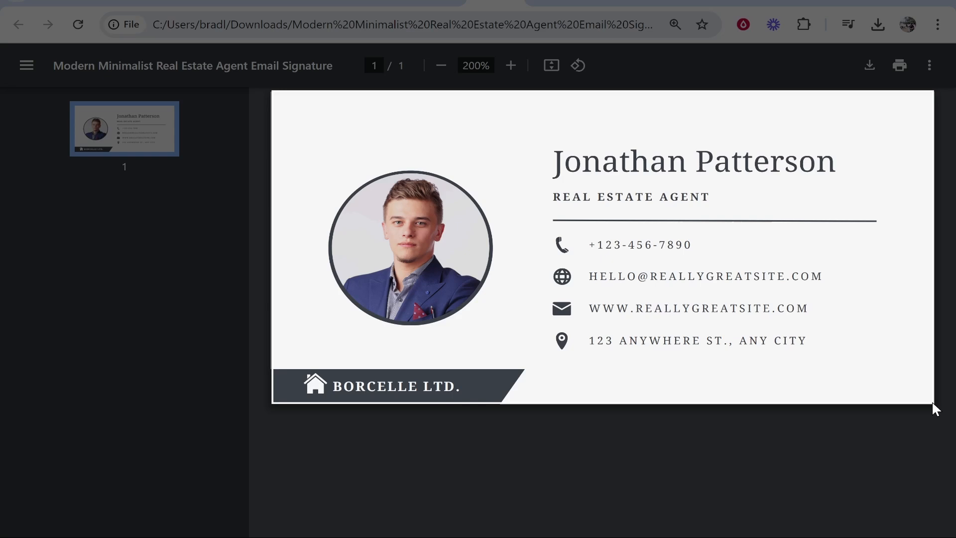
mouse_move(547, 225)
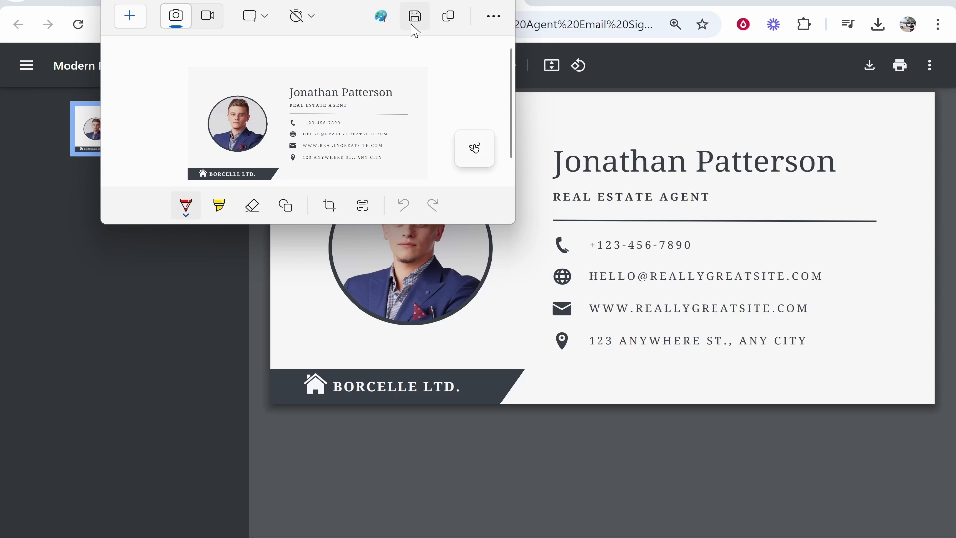
click(415, 16)
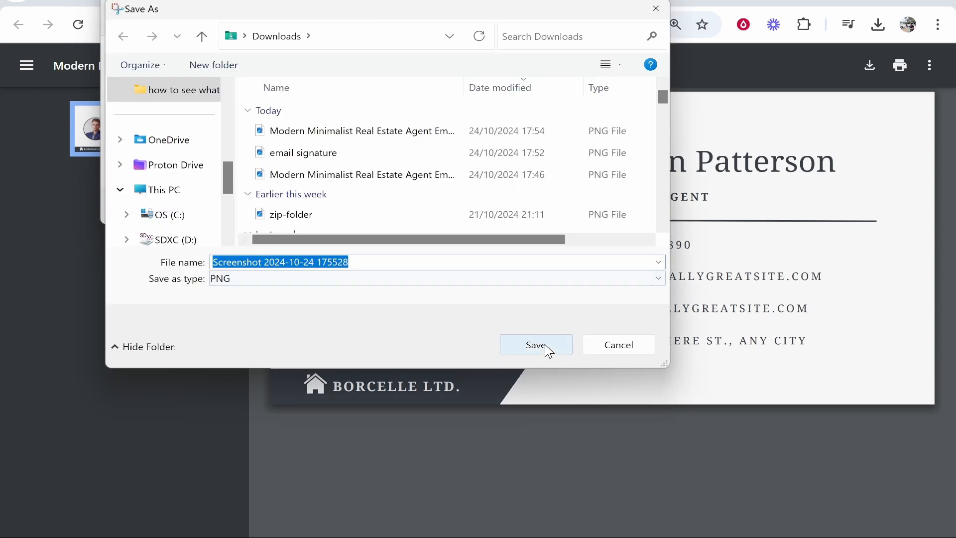
click(536, 344)
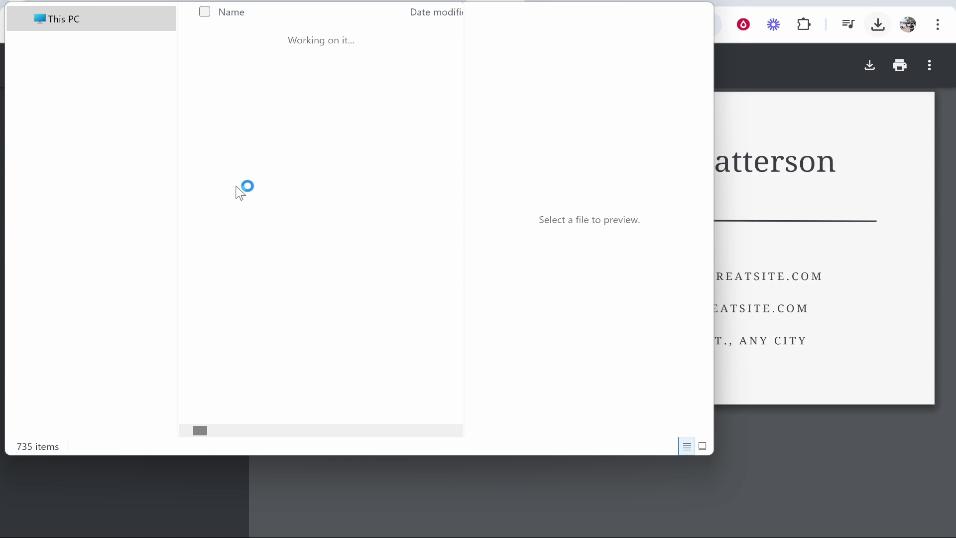
Open the new 2382 × 1191 screenshot in Photos and fit it to the window.
click(291, 166)
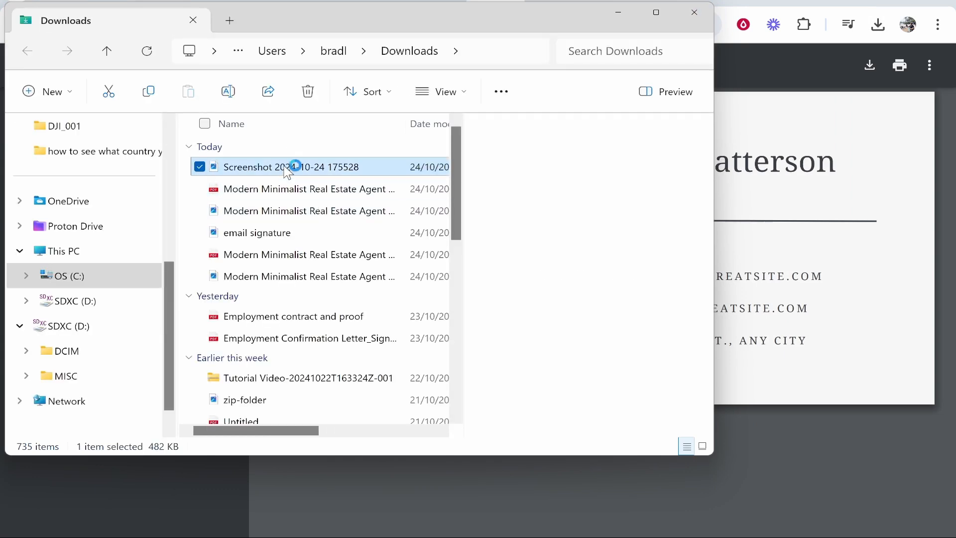
double_click(290, 166)
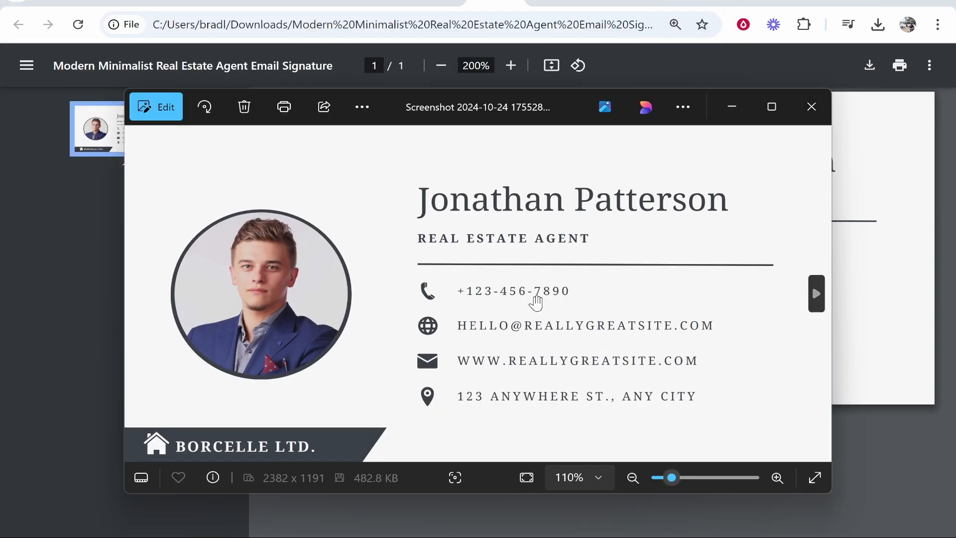
click(634, 477)
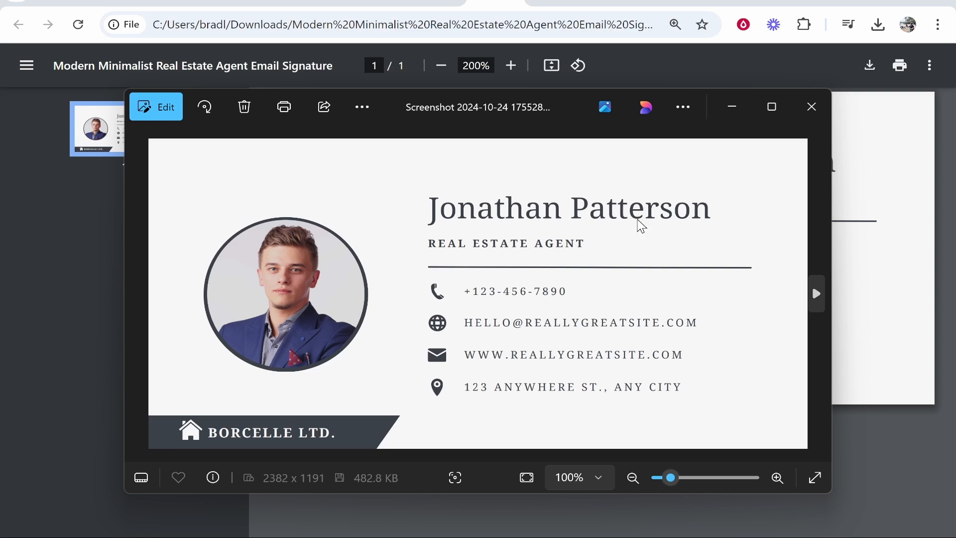
mouse_move(617, 236)
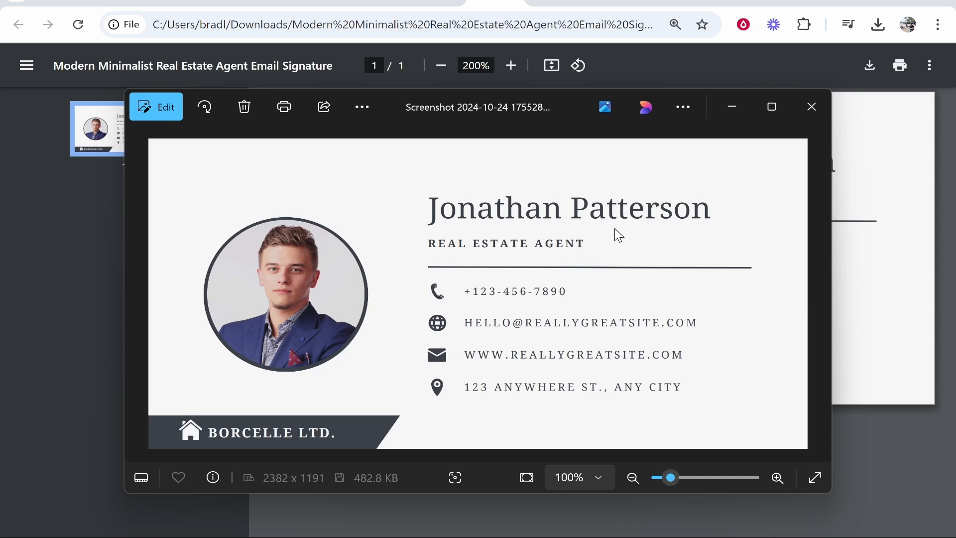
mouse_move(784, 137)
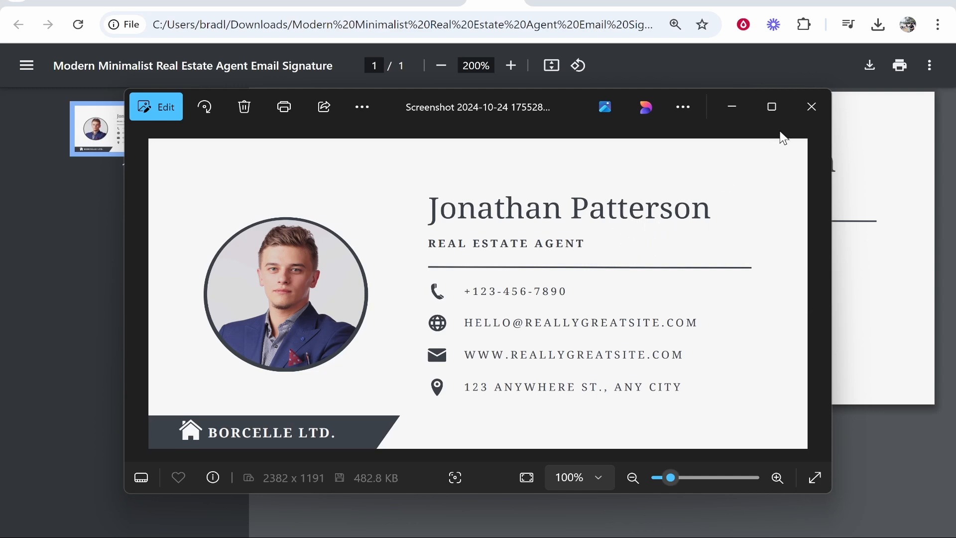